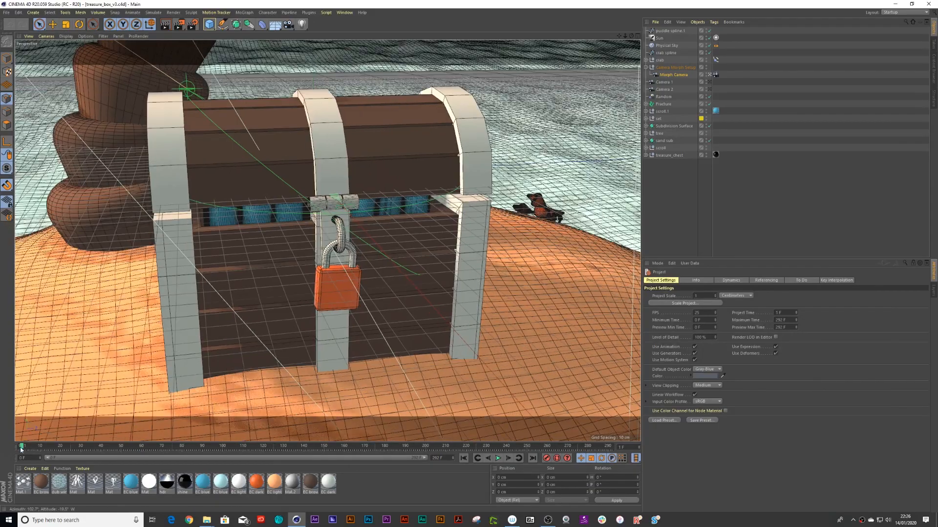
- Play the chest animation, return to the open-lid frame, and show Gouraud Shading without lines
click(498, 458)
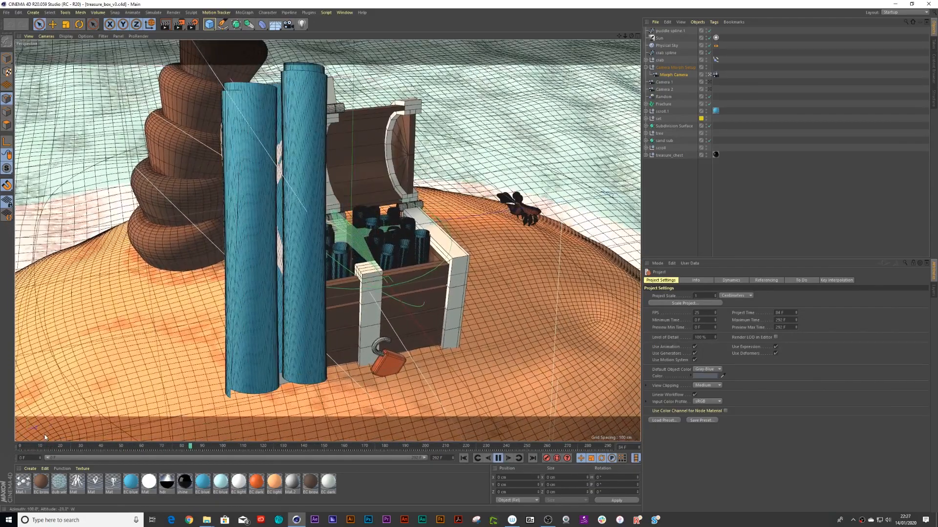
click(498, 458)
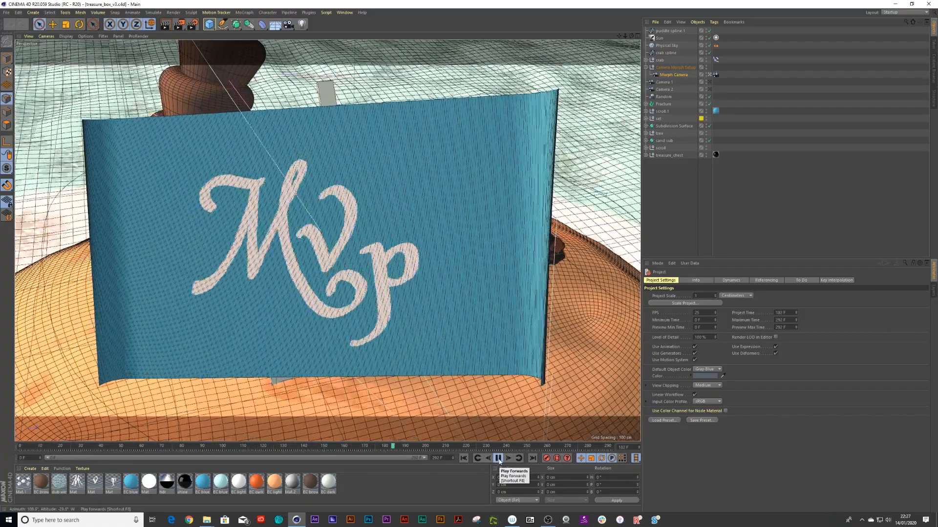
click(496, 458)
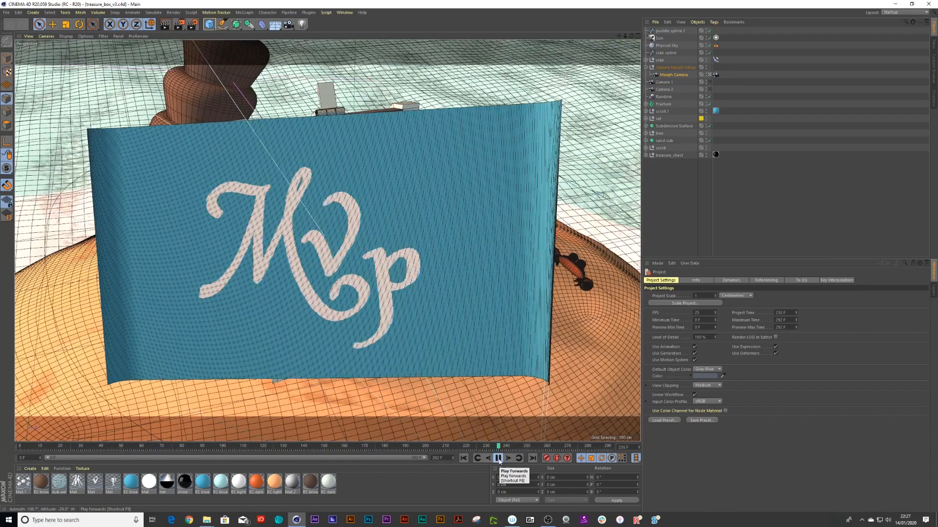
click(498, 459)
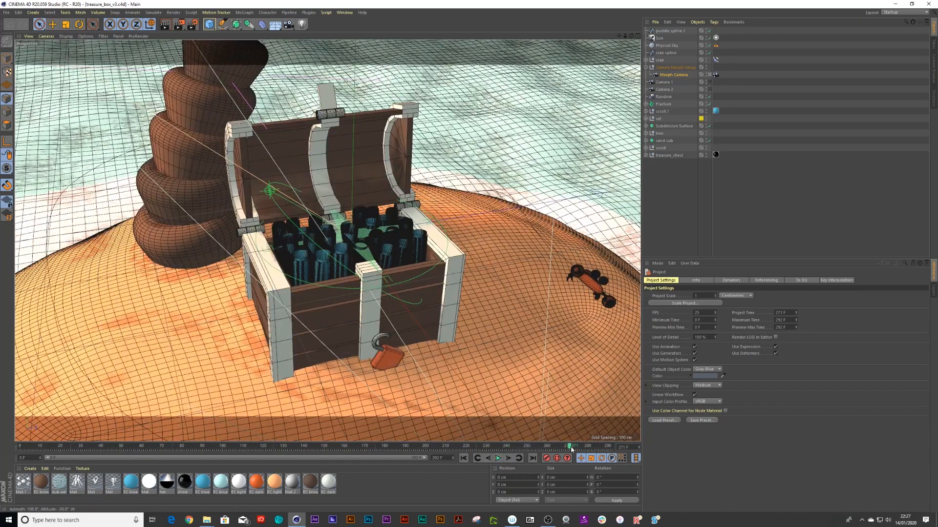
drag(569, 446, 317, 447)
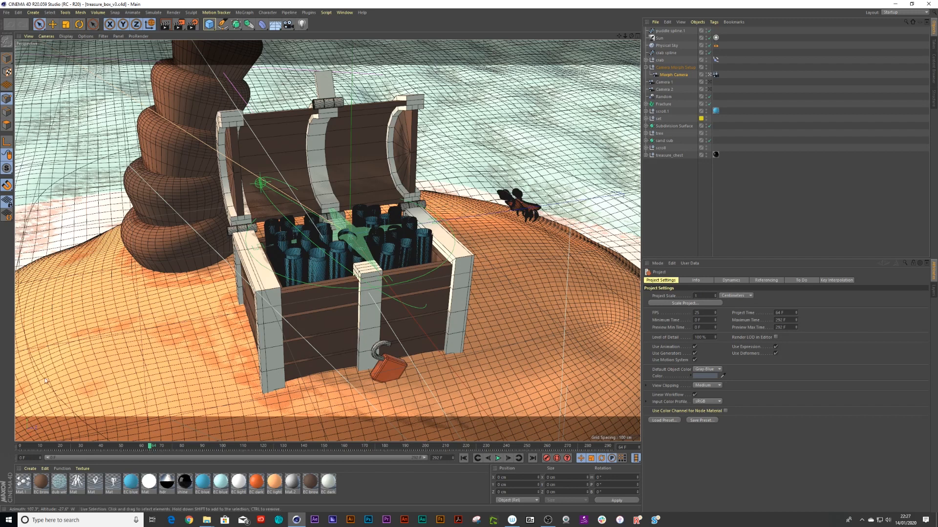
click(69, 36)
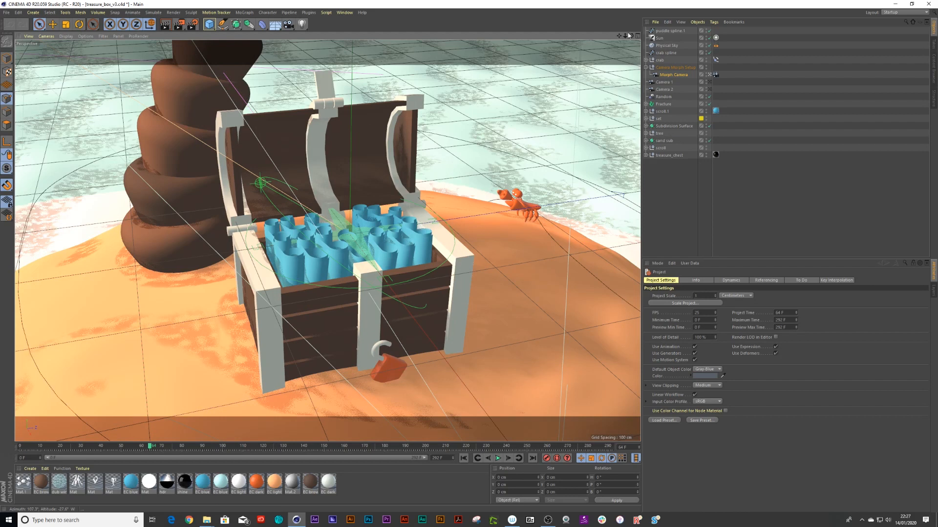
mouse_move(597, 86)
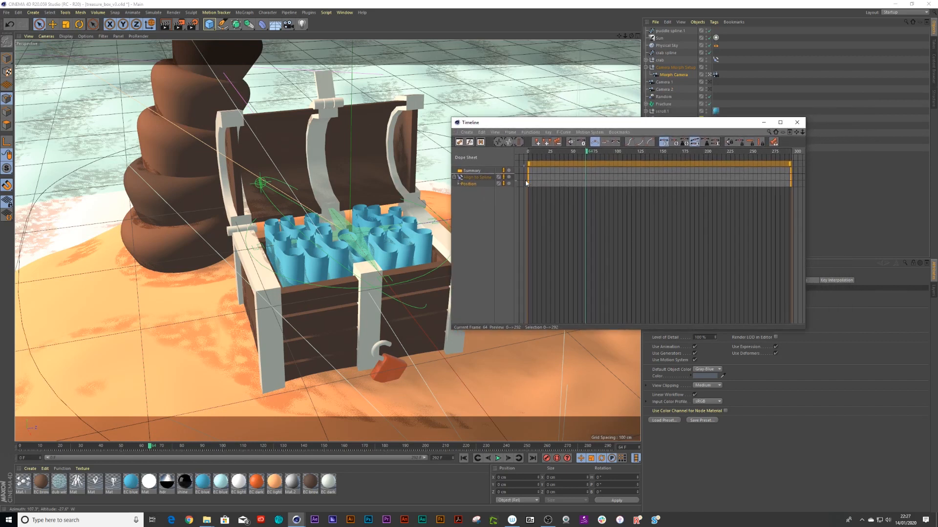
mouse_move(517, 154)
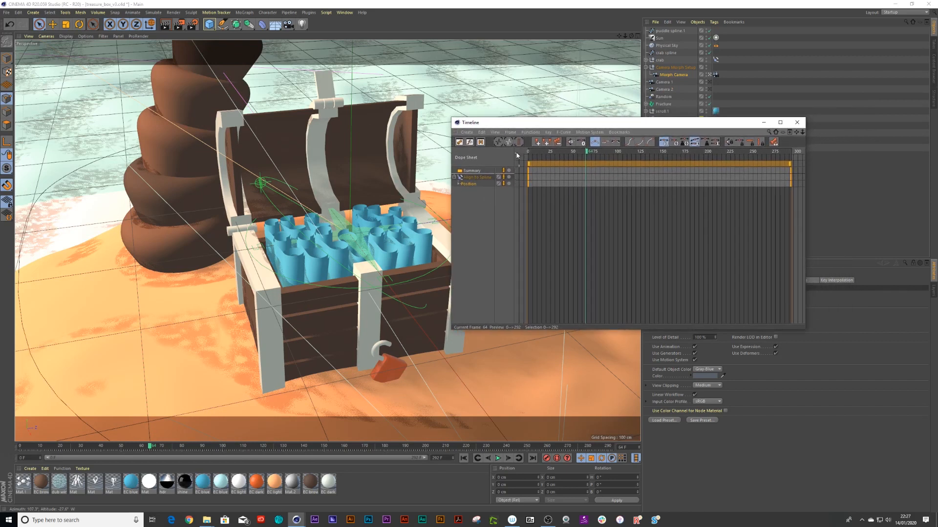
click(495, 132)
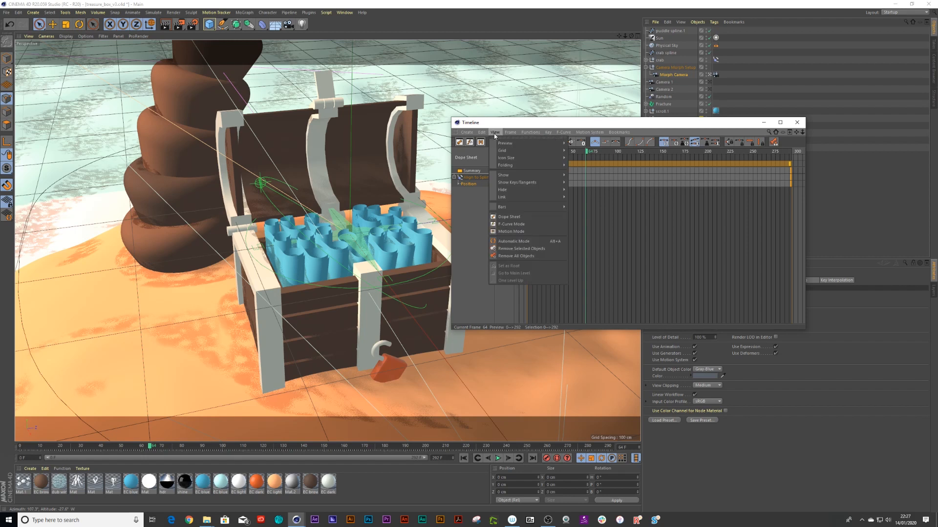
mouse_move(517, 241)
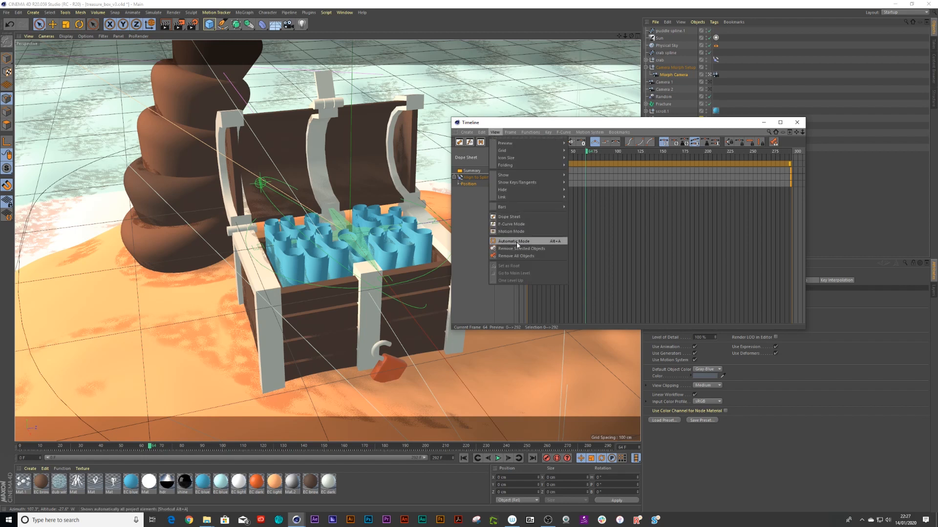
click(512, 242)
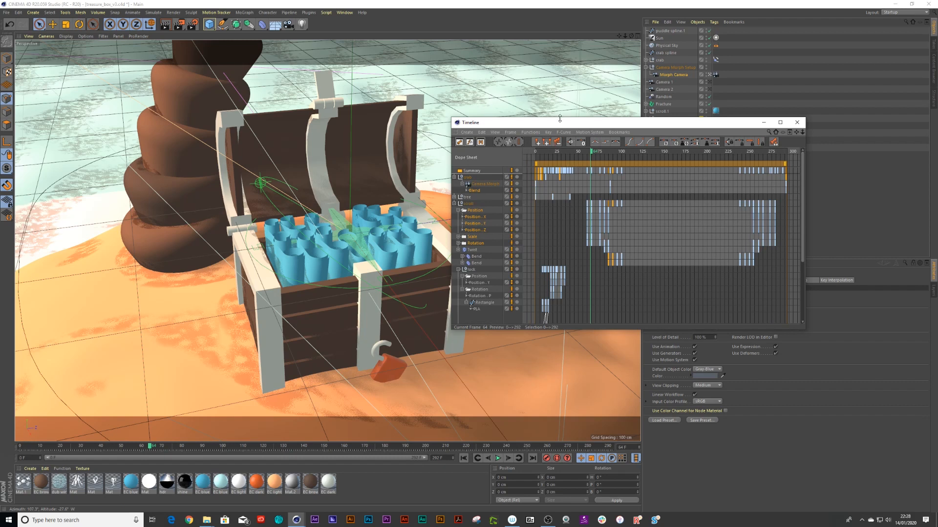
drag(560, 123, 652, 209)
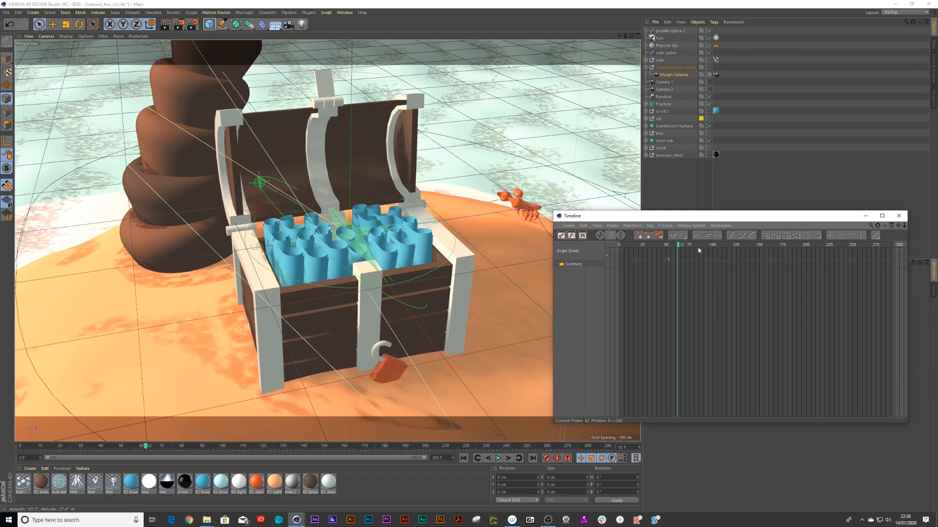
click(899, 215)
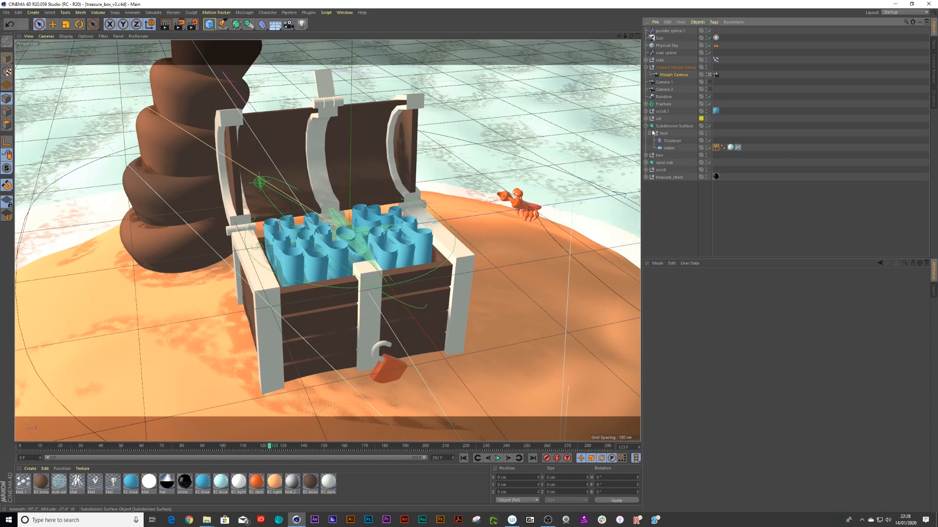
- Select the water's Displacer and view its Noise shader settings from the Shading tab
click(668, 140)
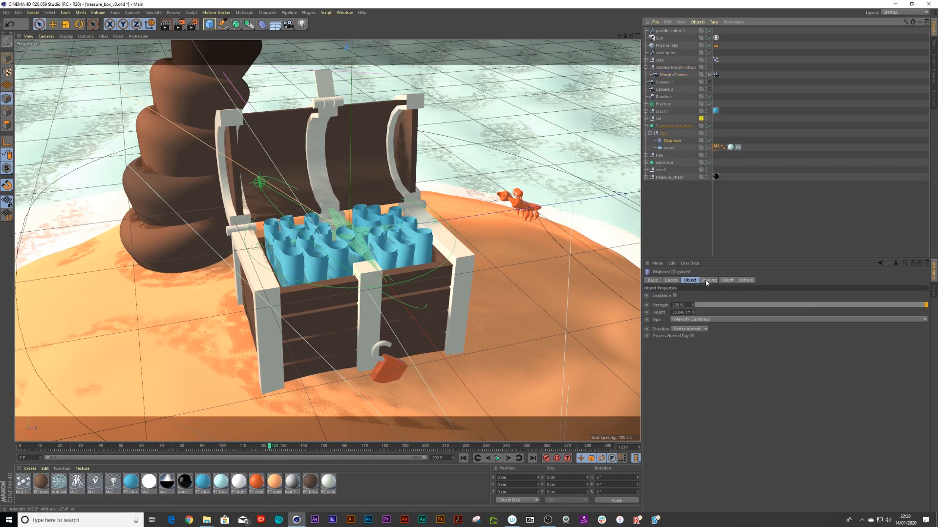
click(708, 280)
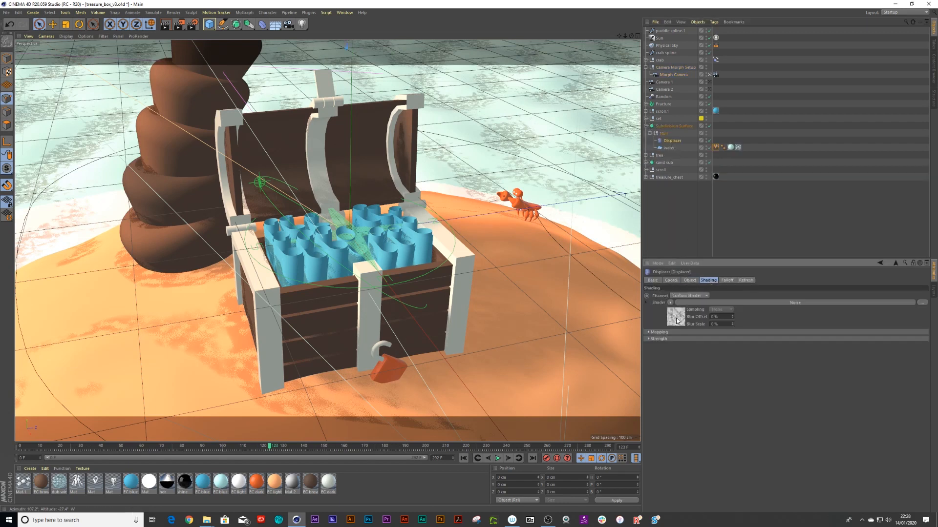
click(674, 317)
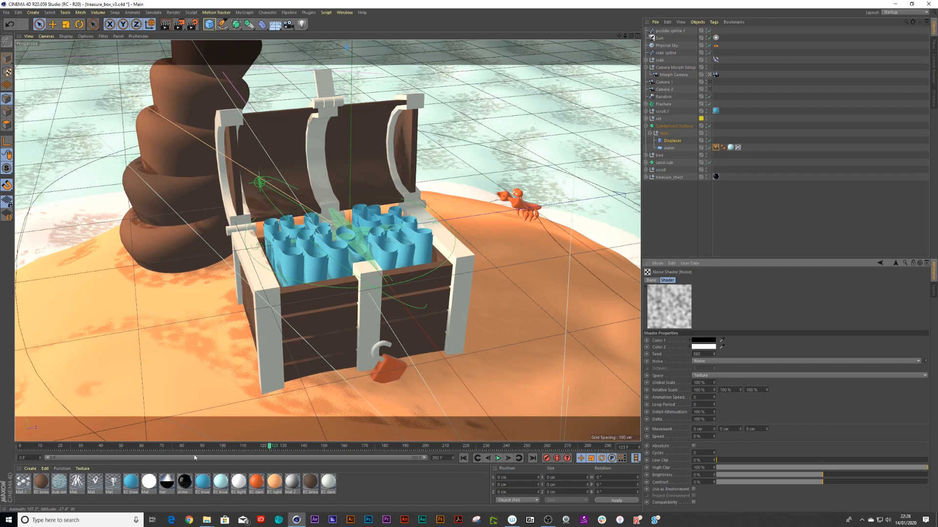
click(497, 458)
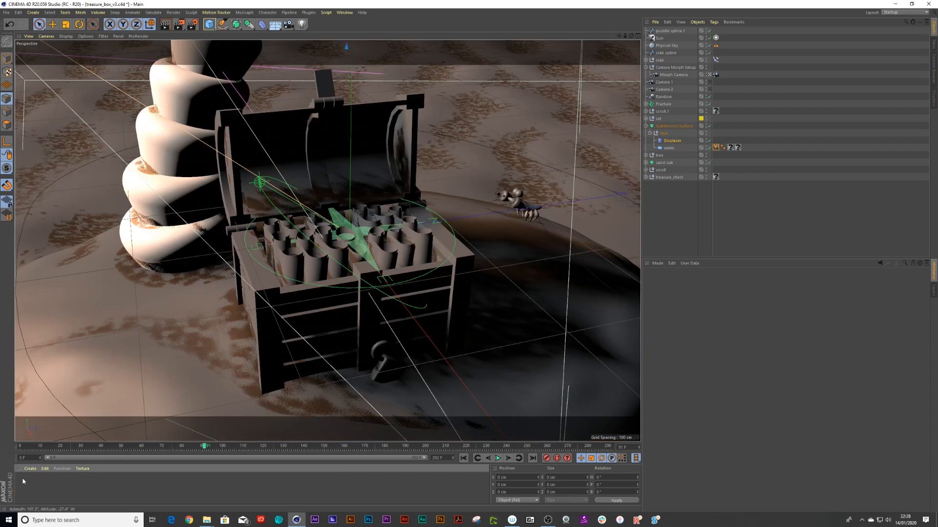
mouse_move(666, 133)
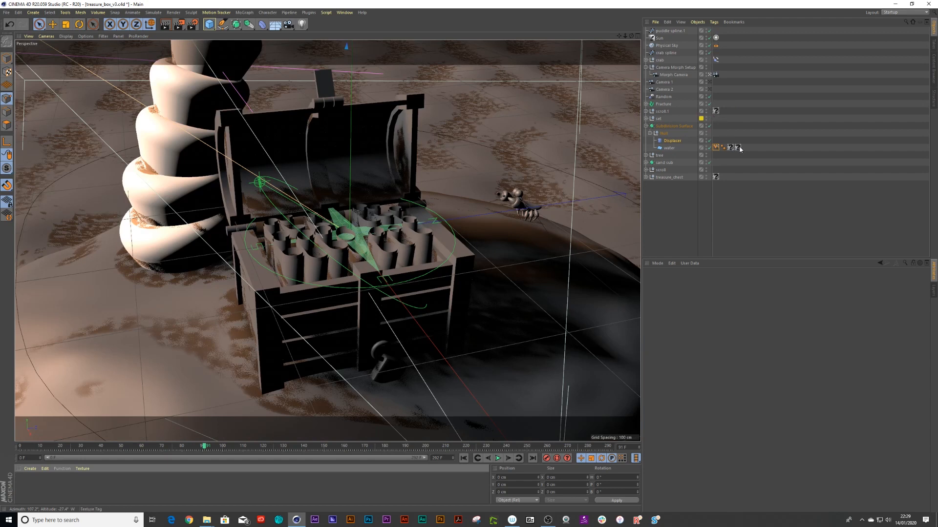
mouse_move(718, 181)
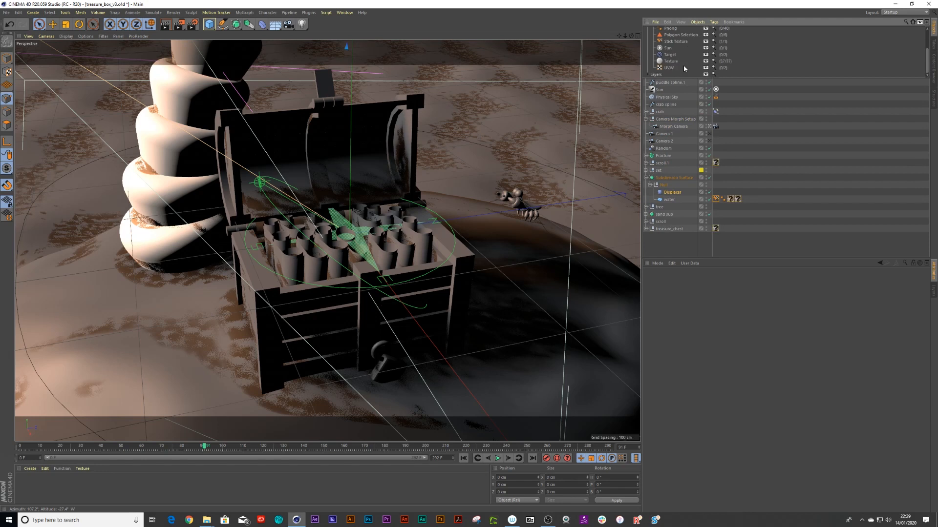
- Select all Texture tags with the Object Manager tag filter and delete them
click(665, 163)
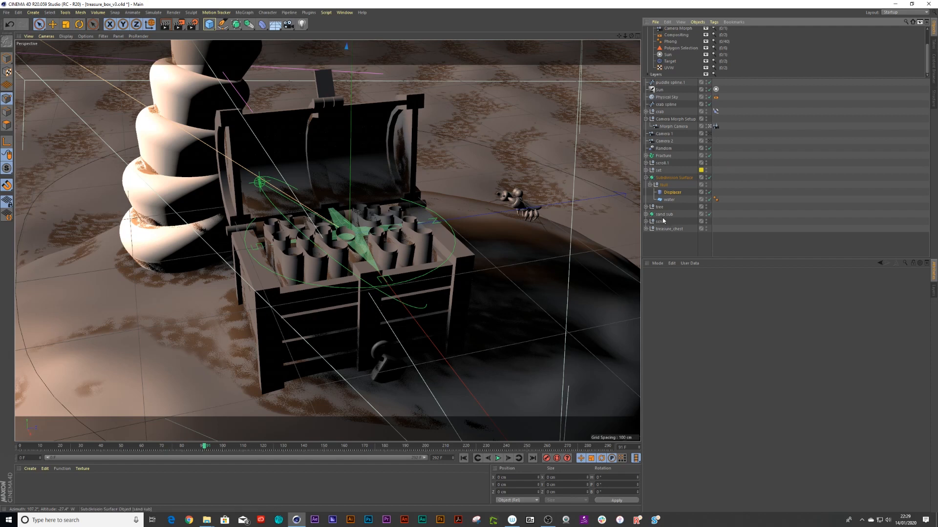
mouse_move(582, 215)
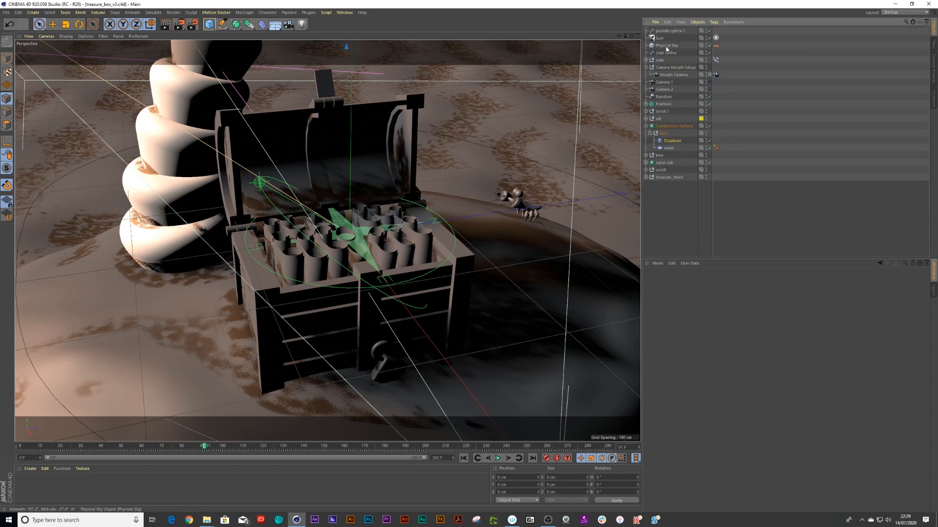
- Select Physical Sky together with the Sun light and delete both
click(656, 39)
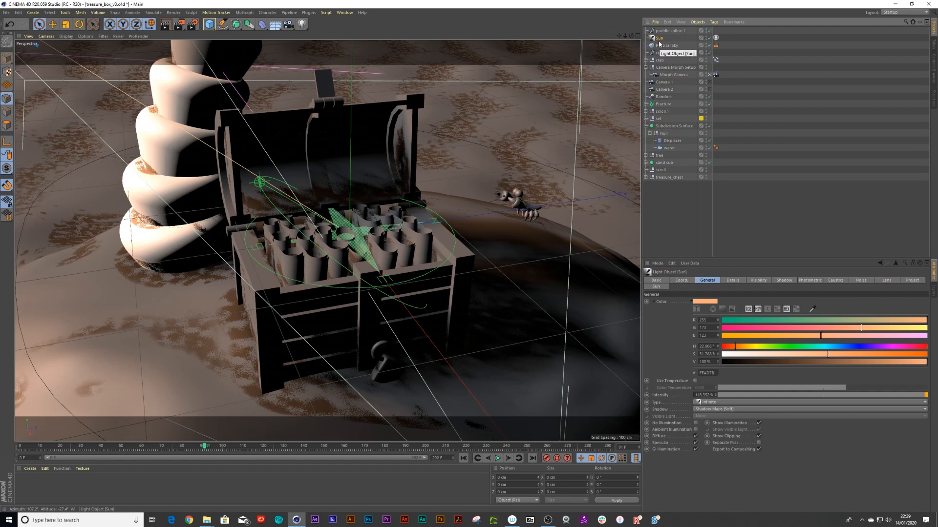
click(668, 38)
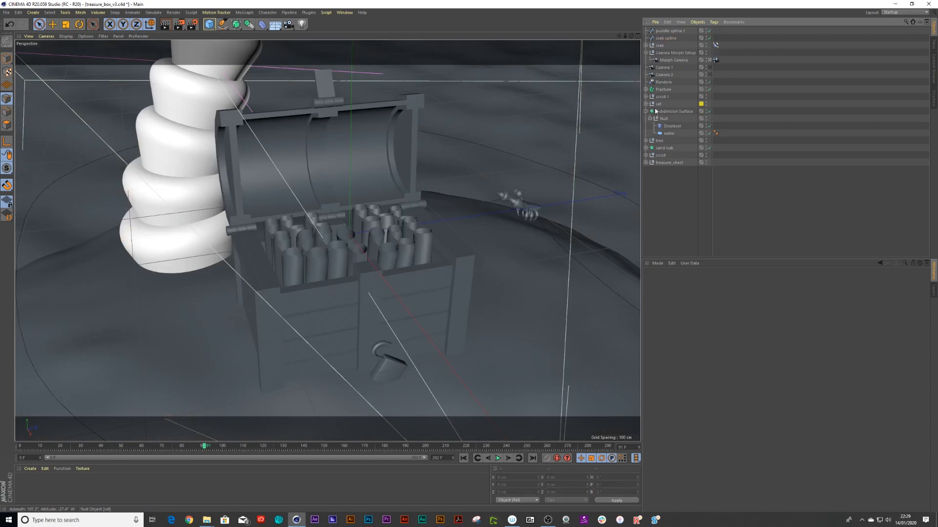
click(667, 30)
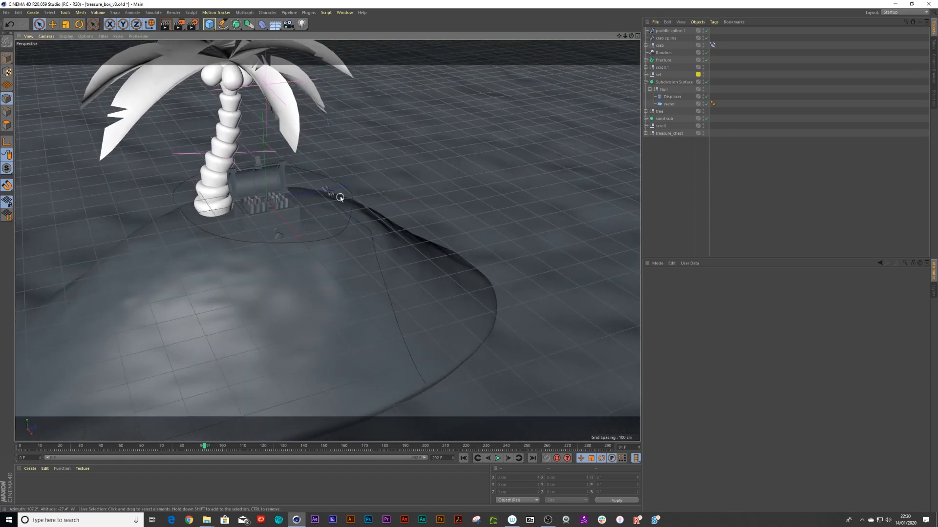
mouse_move(620, 100)
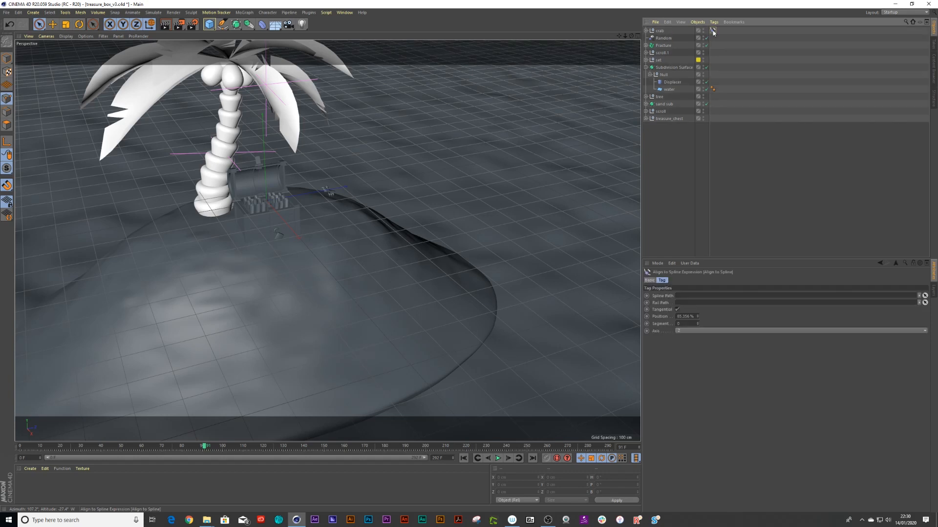
mouse_move(715, 32)
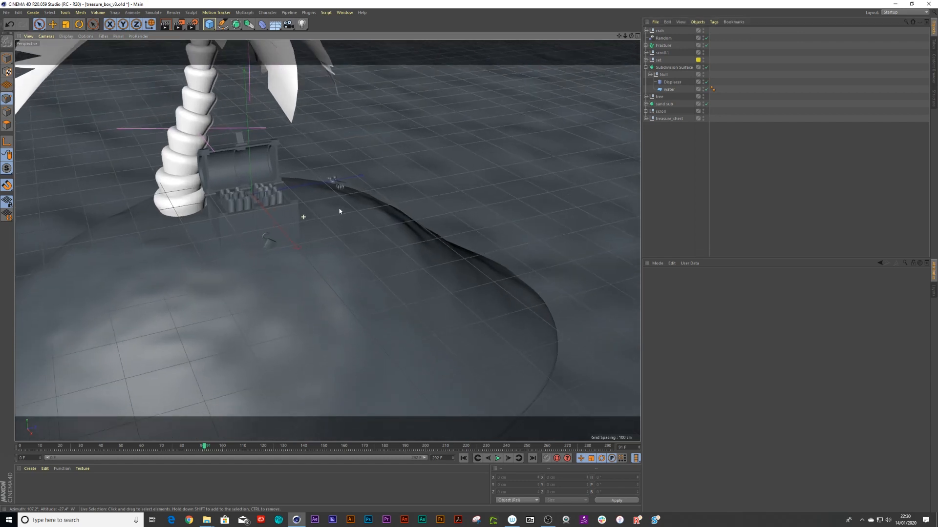
- Drag the crab null onto treasure_chest in the Object Manager, then reselect the crab
drag(339, 211, 327, 239)
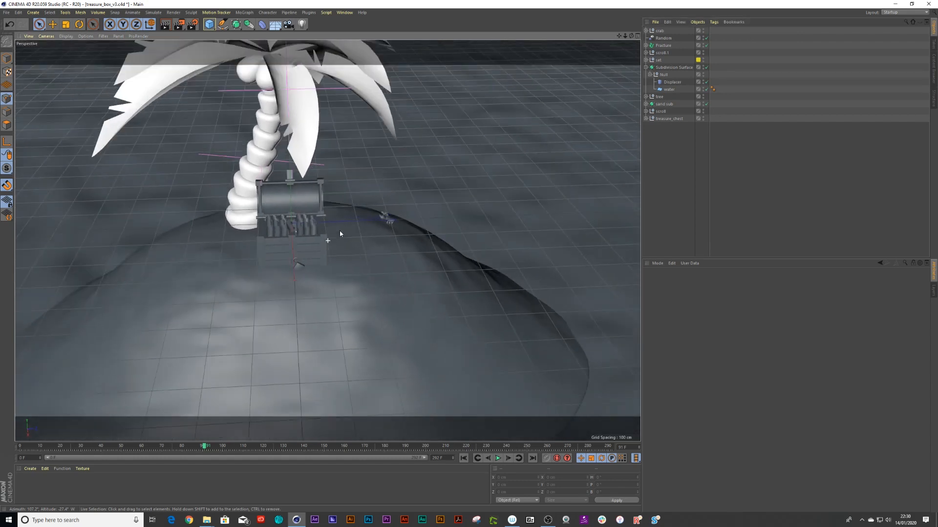
drag(339, 233, 411, 253)
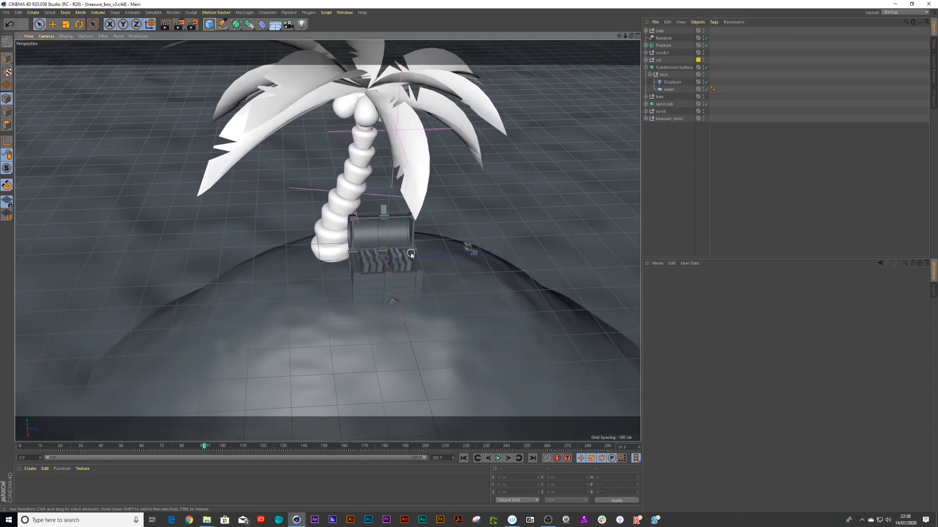
drag(411, 253, 489, 232)
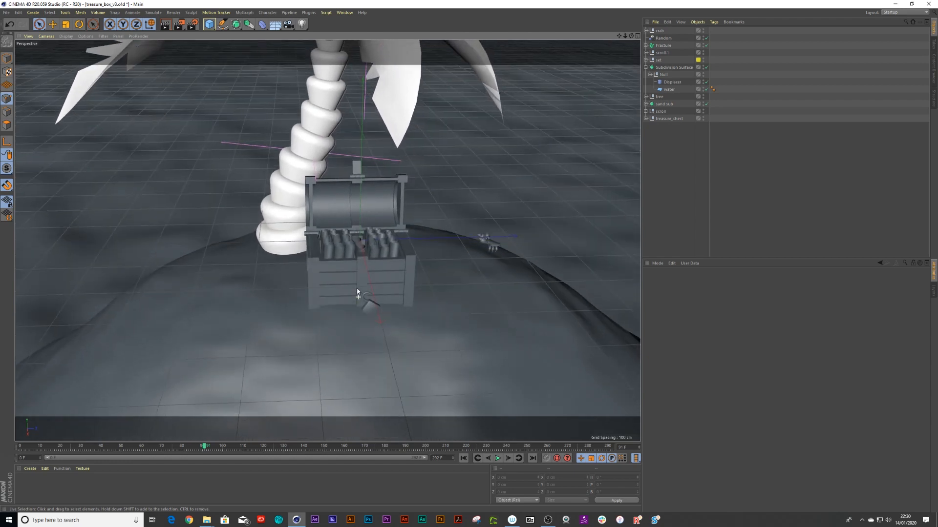
click(655, 31)
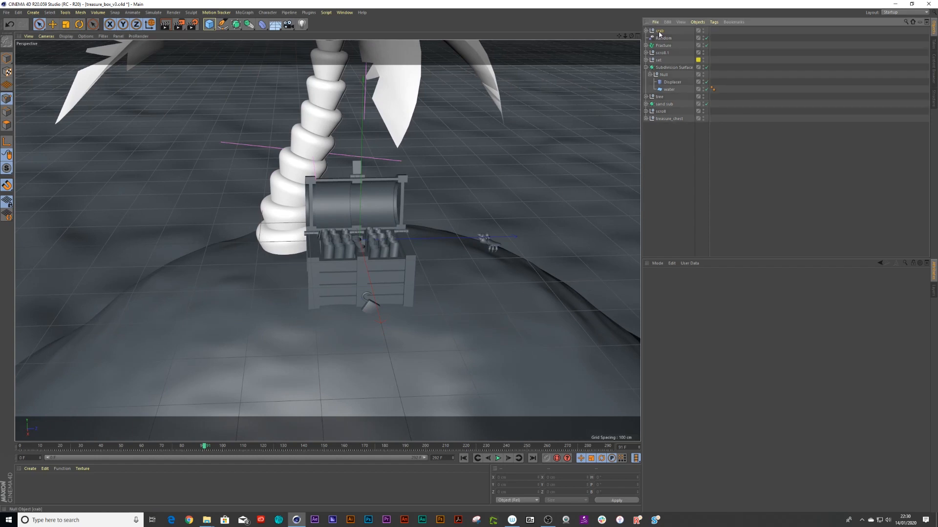
click(660, 74)
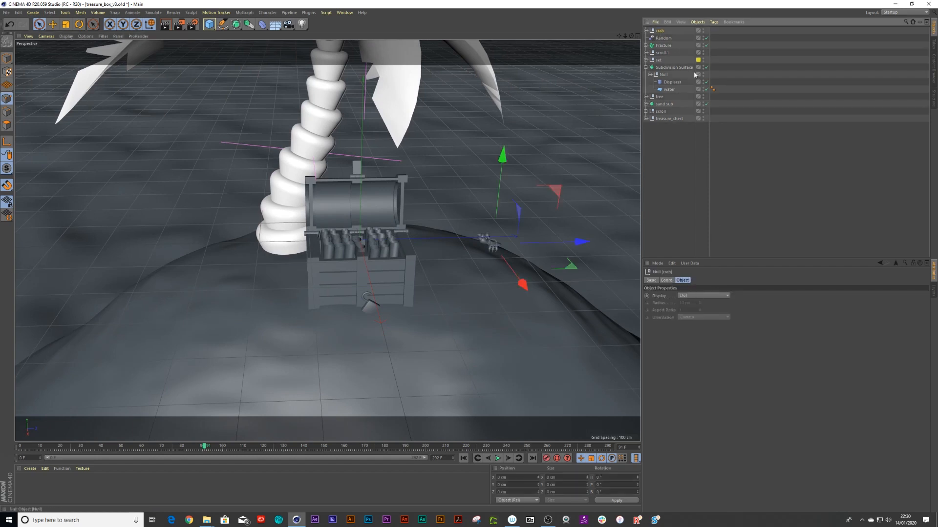
mouse_move(659, 89)
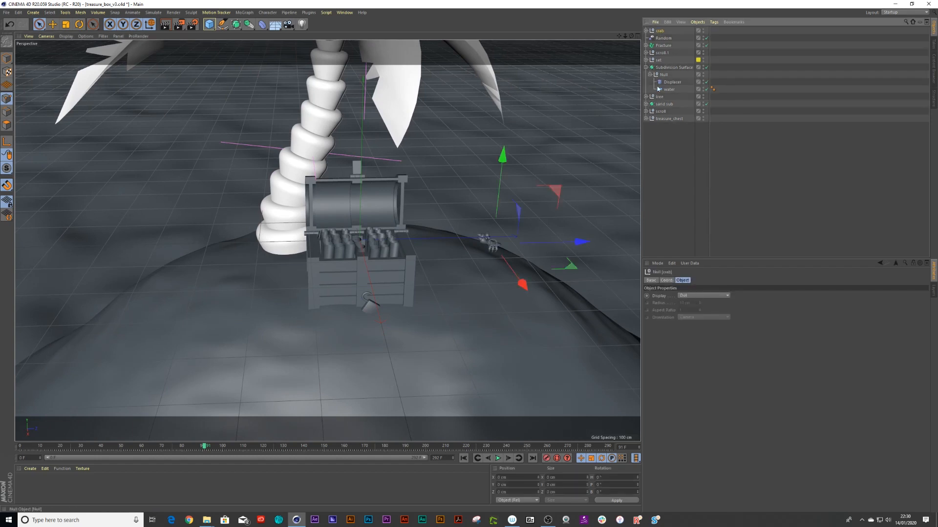
click(646, 118)
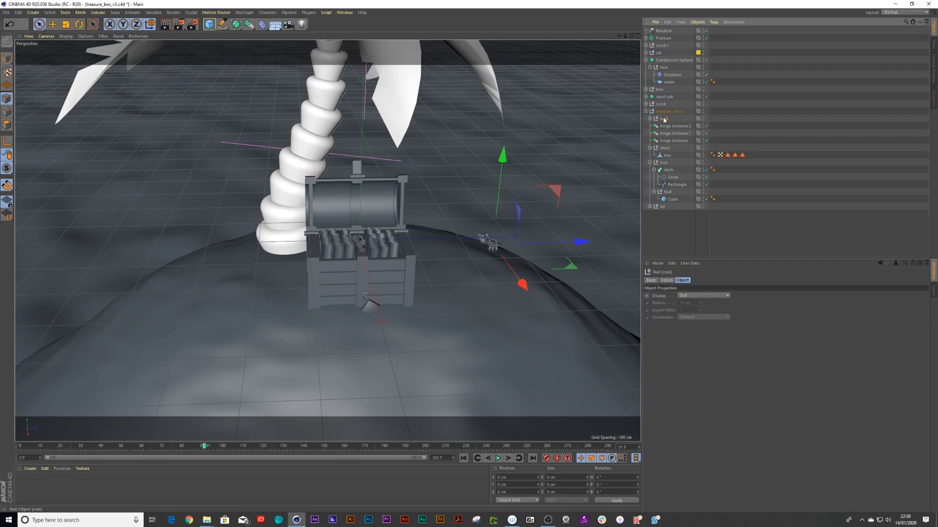
mouse_move(664, 118)
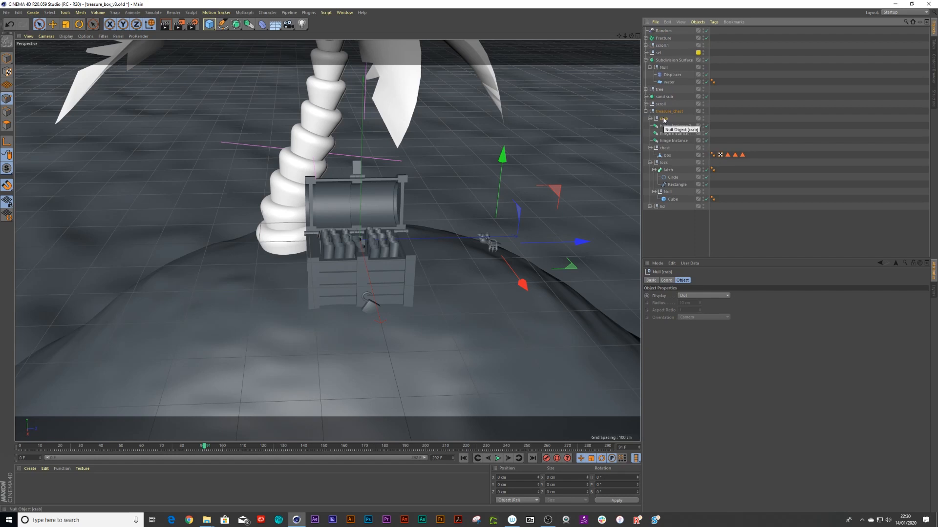
click(654, 119)
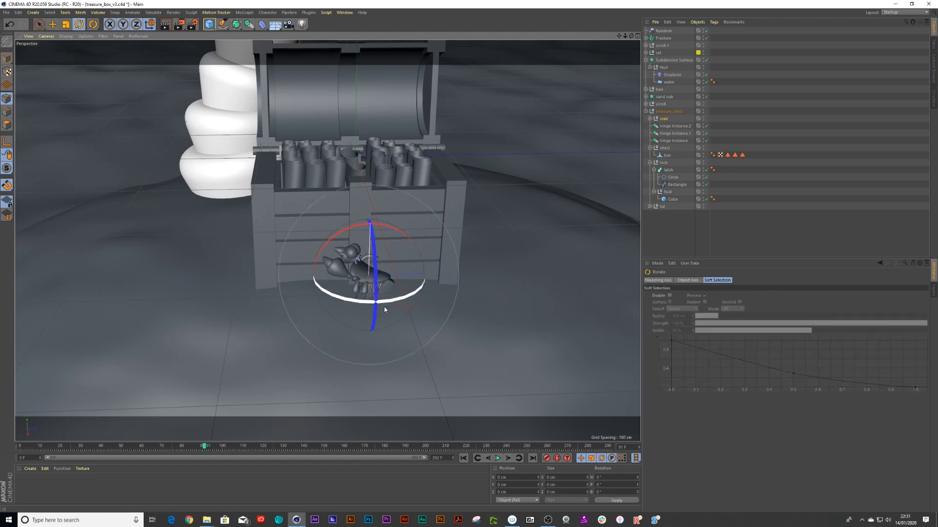
- Rotate the crab to face outward and lower it onto the sand in front of the chest
drag(385, 281, 483, 287)
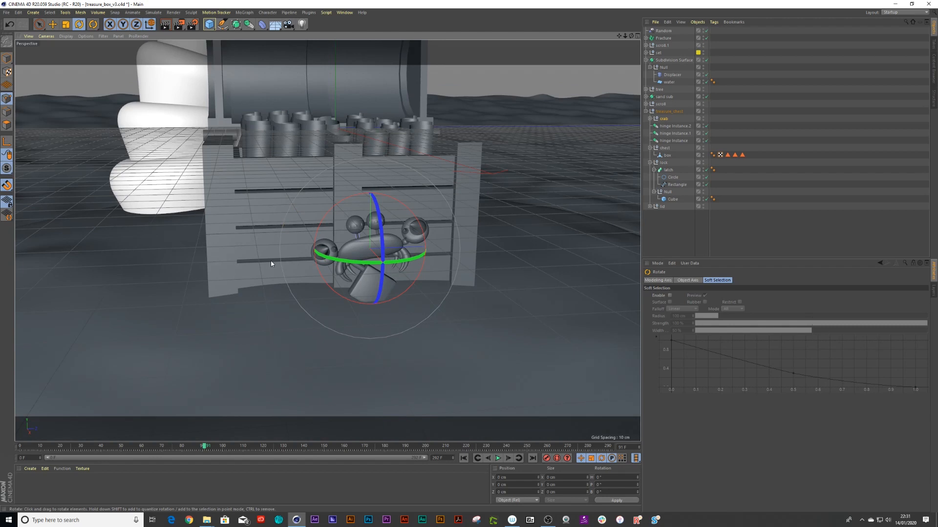
mouse_move(392, 268)
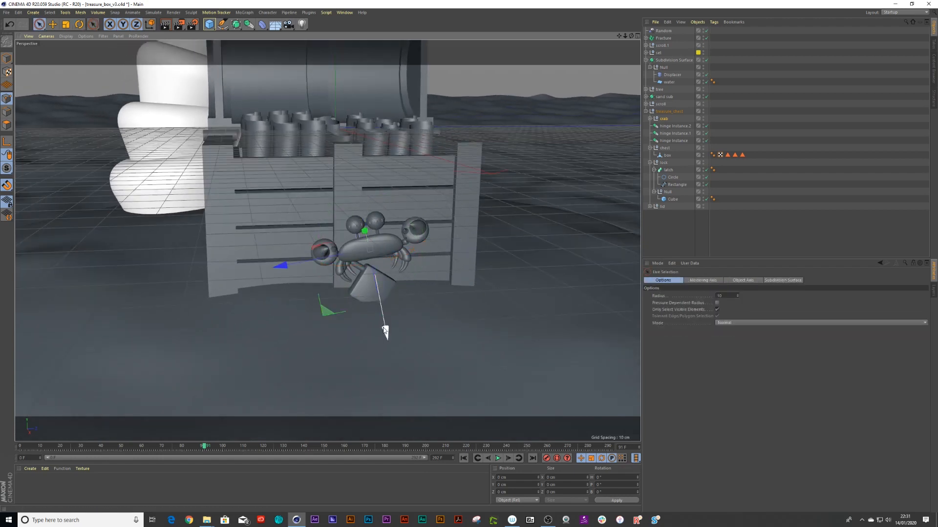
drag(383, 332, 392, 376)
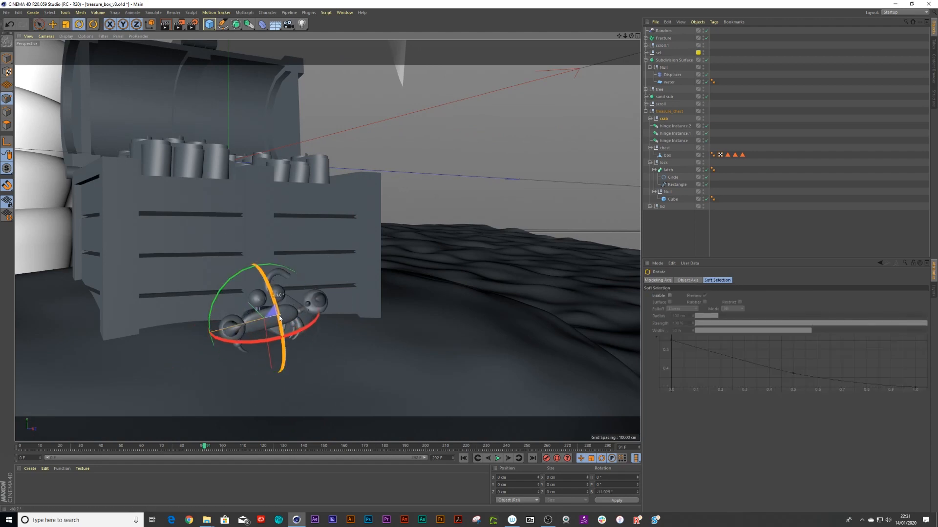
drag(278, 317, 284, 328)
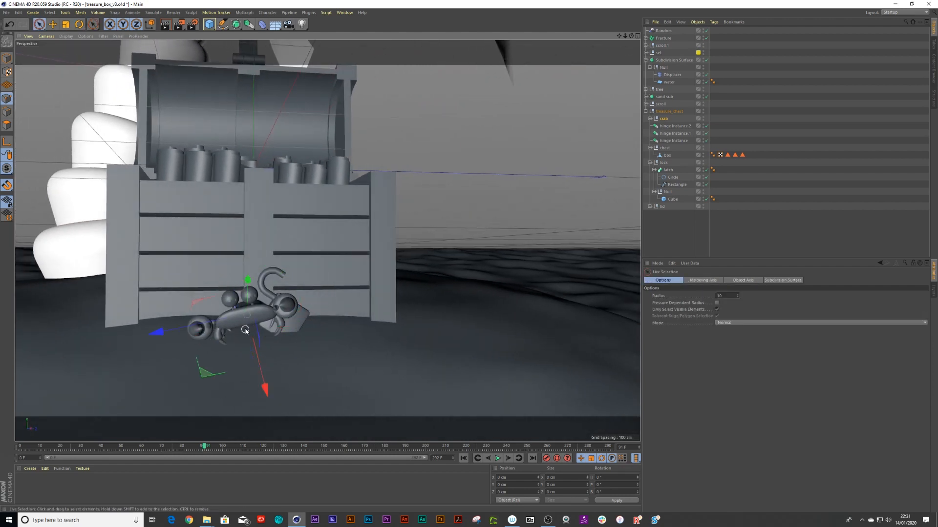
drag(245, 328, 128, 329)
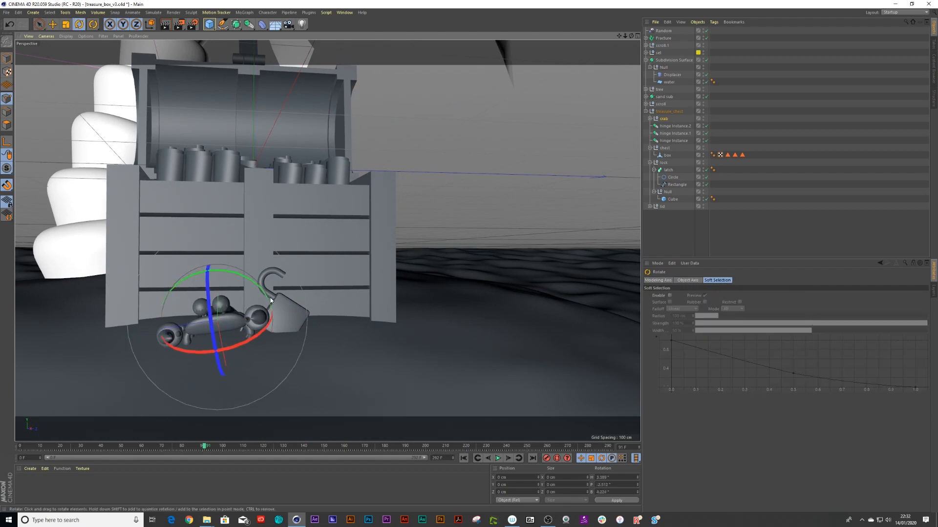
drag(269, 298, 236, 322)
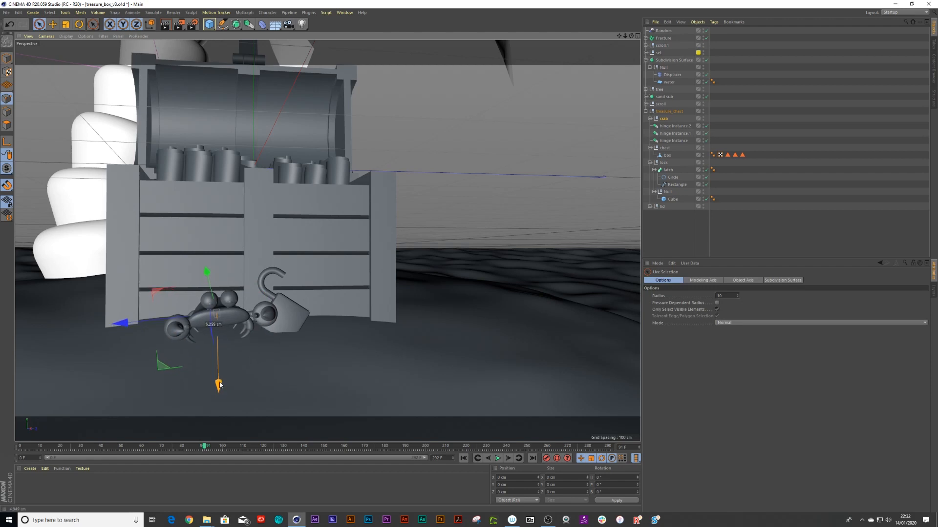
drag(222, 324, 107, 330)
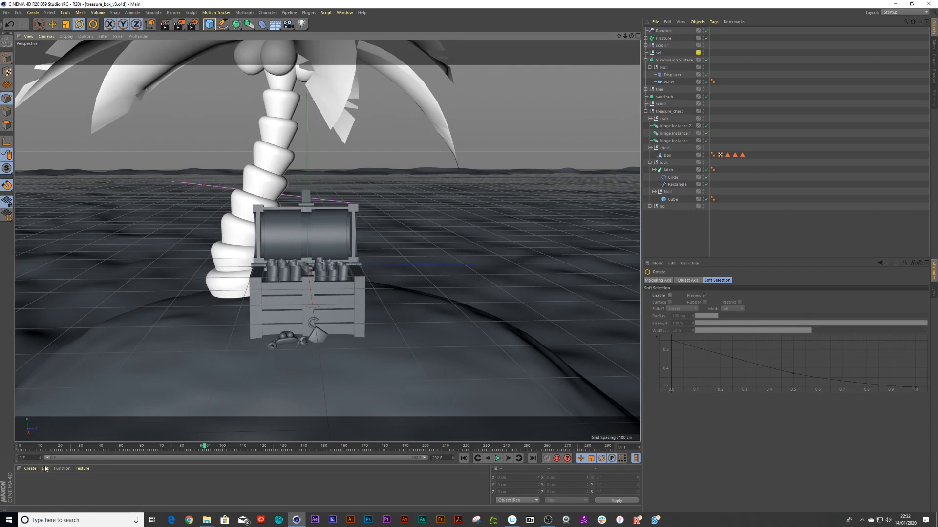
- Create a new standard material and browse for a palette image through Color From Picture
click(24, 469)
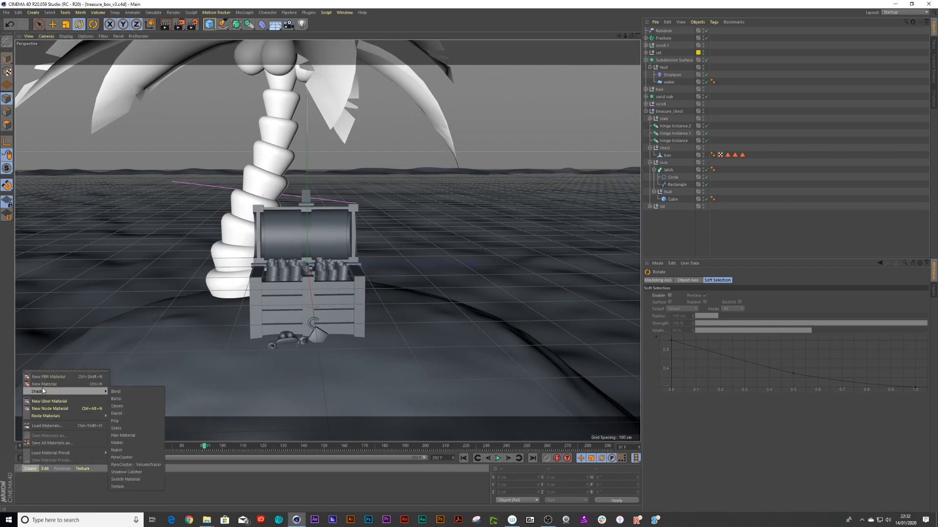
click(43, 384)
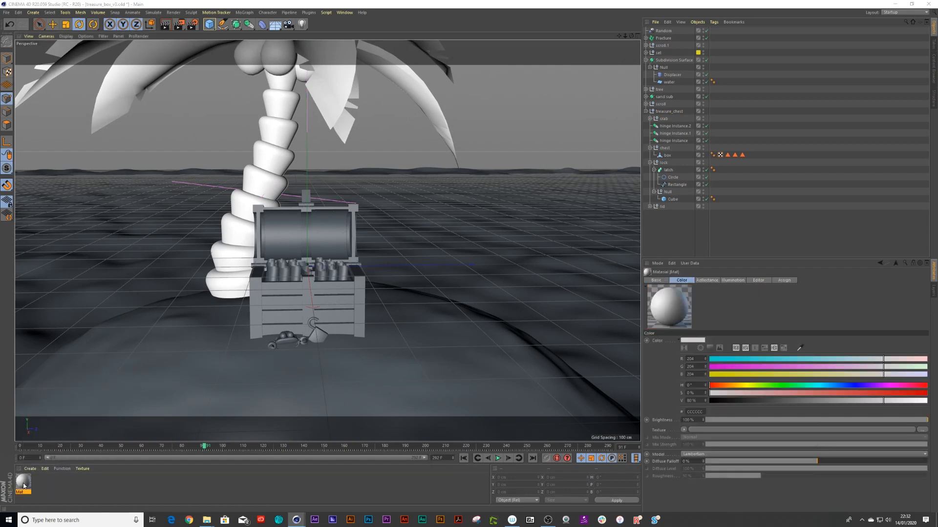
double_click(24, 487)
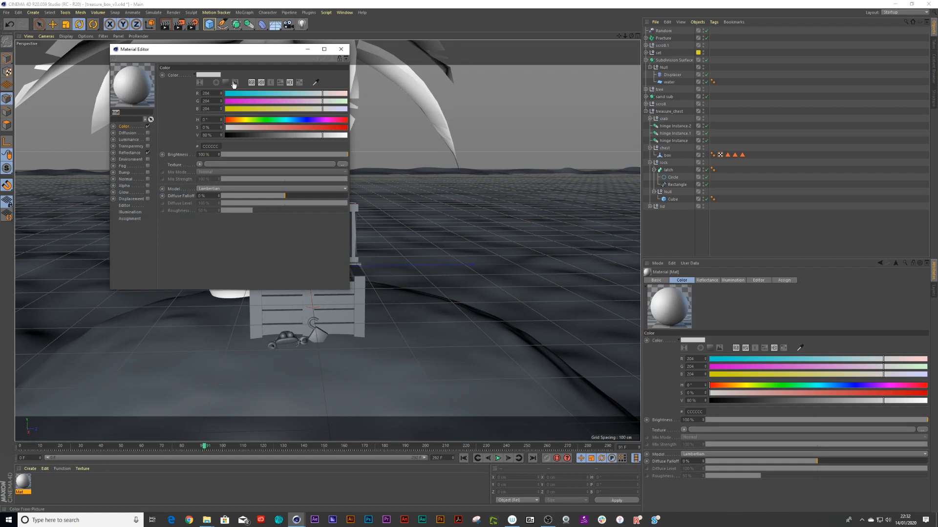
mouse_move(235, 83)
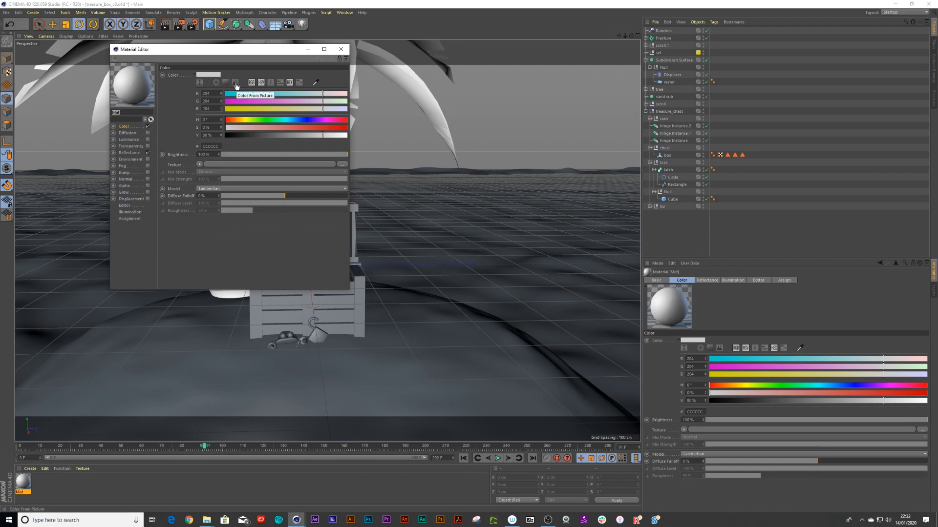
click(235, 83)
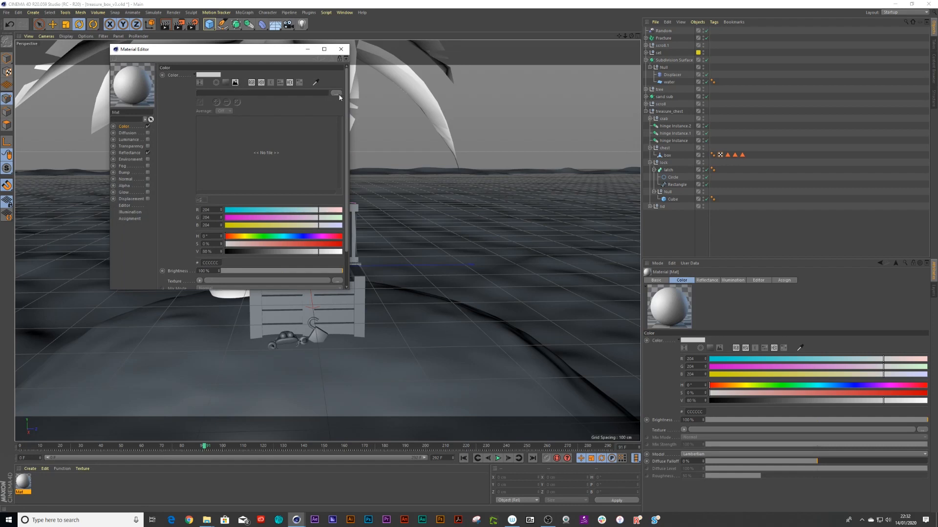
click(335, 93)
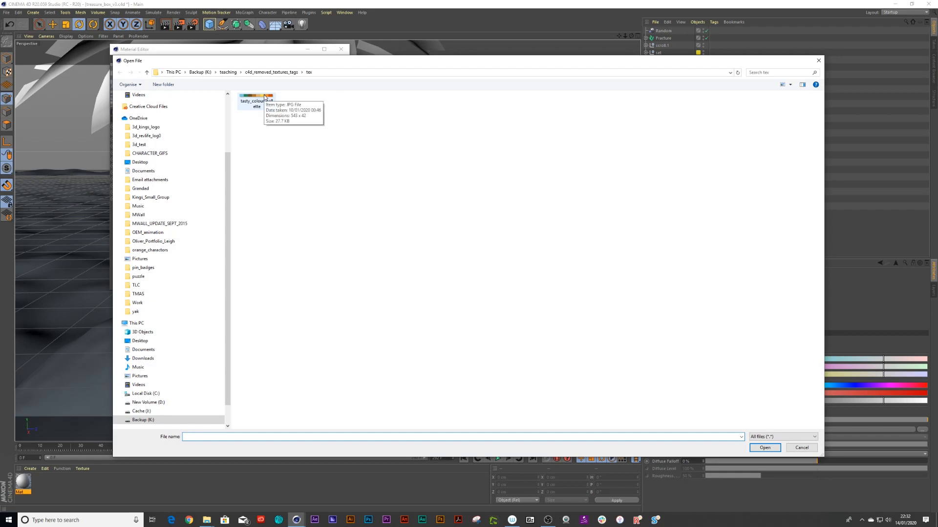
- Open the tasty_colour_pallette image from the file dialog
click(257, 99)
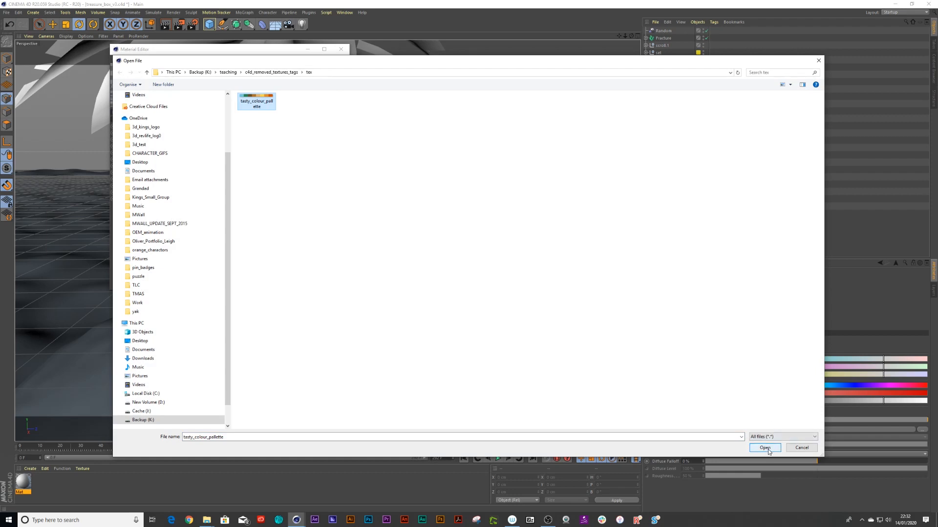
click(765, 447)
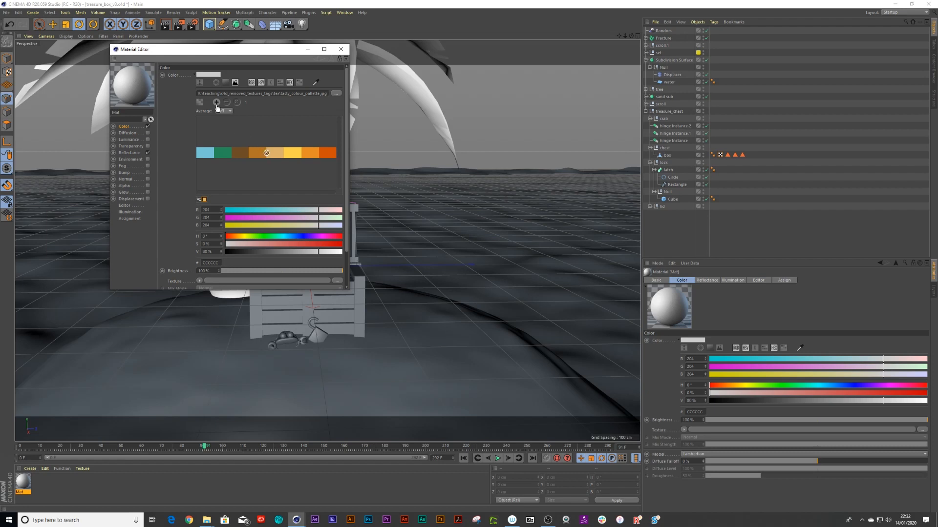
- Enable Add Color, sample the blue, green, brown, orange, tan and yellow swatches, and create materials
click(216, 102)
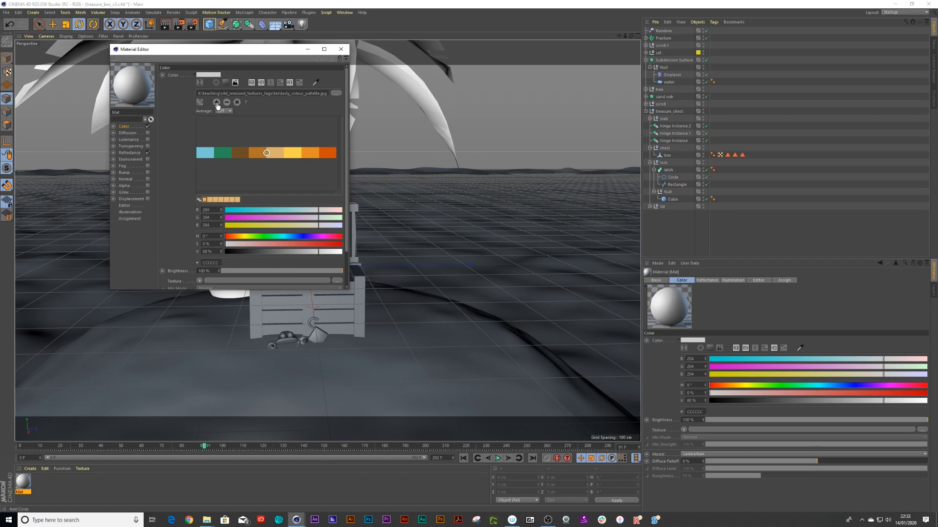
click(216, 153)
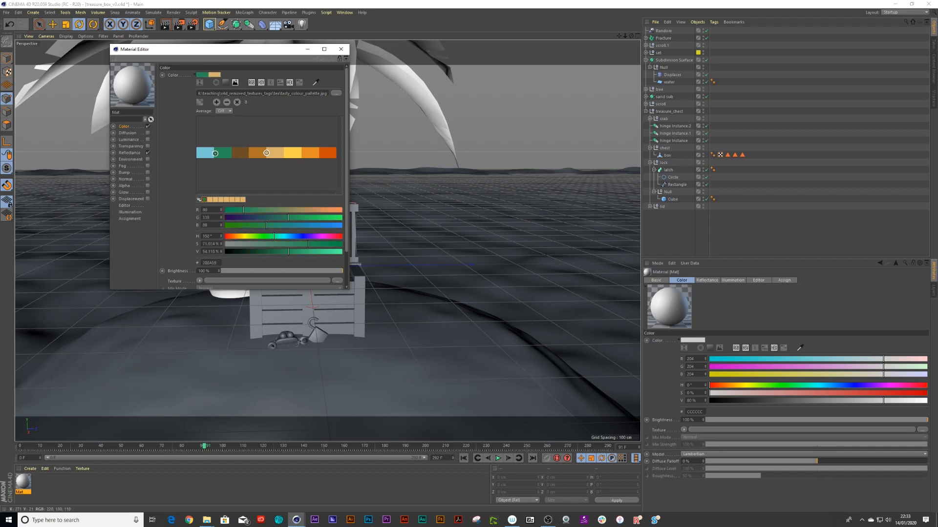
click(205, 153)
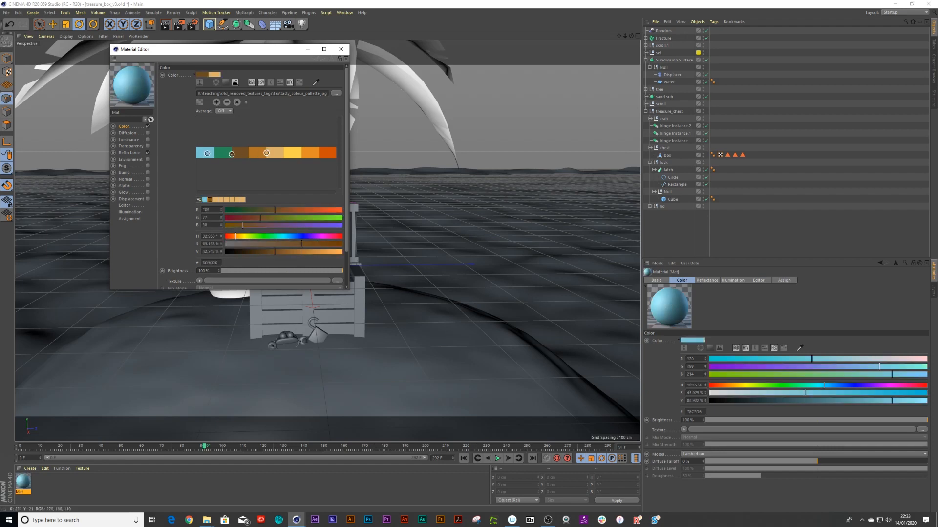
click(223, 153)
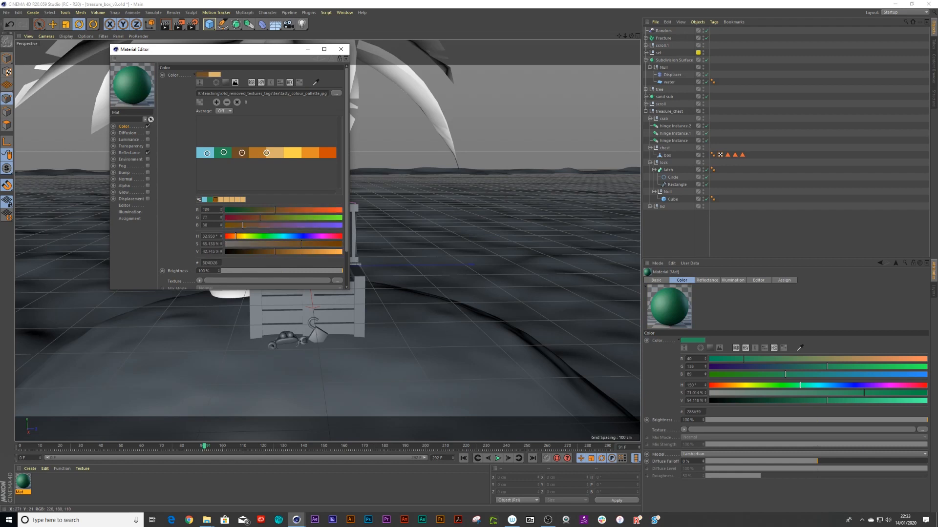
click(266, 152)
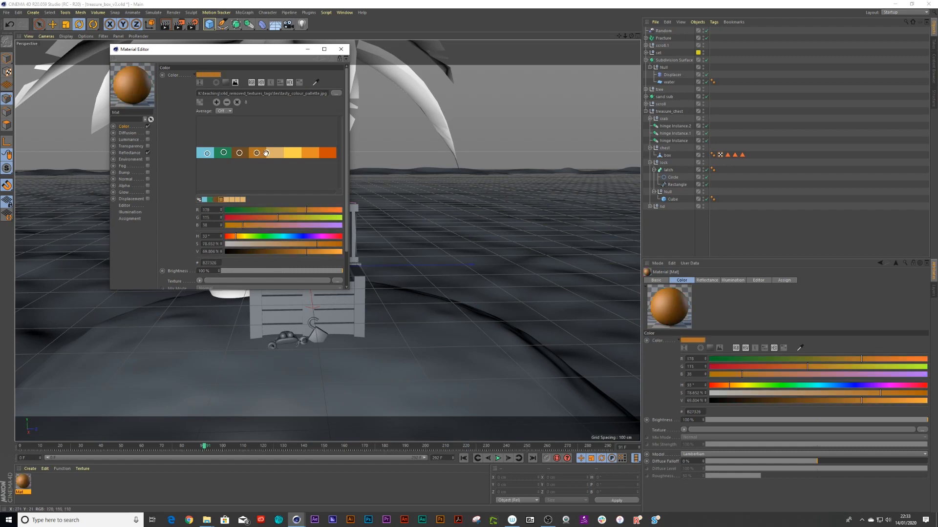
click(272, 153)
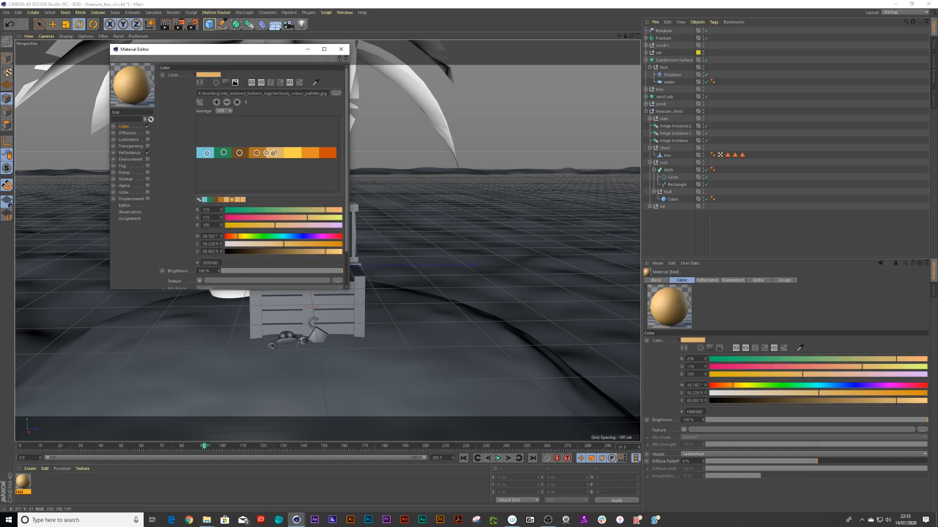
click(267, 152)
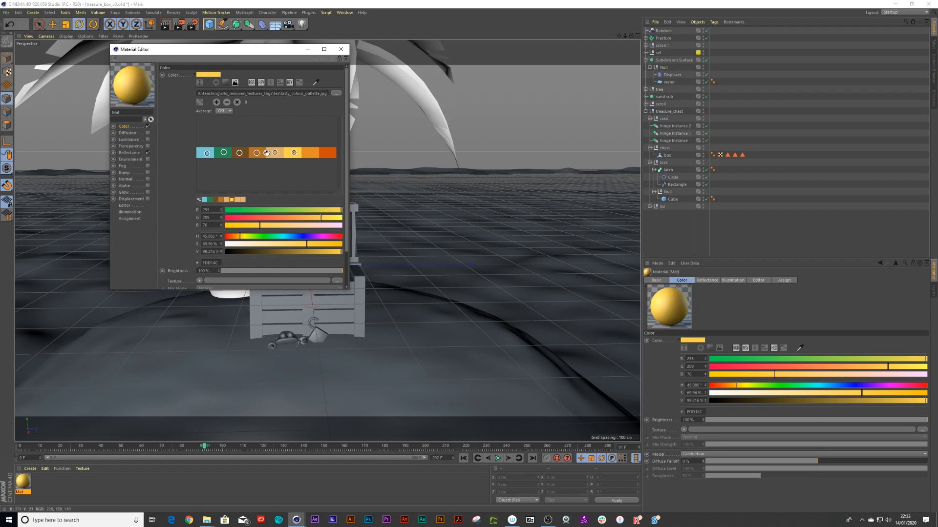
click(268, 152)
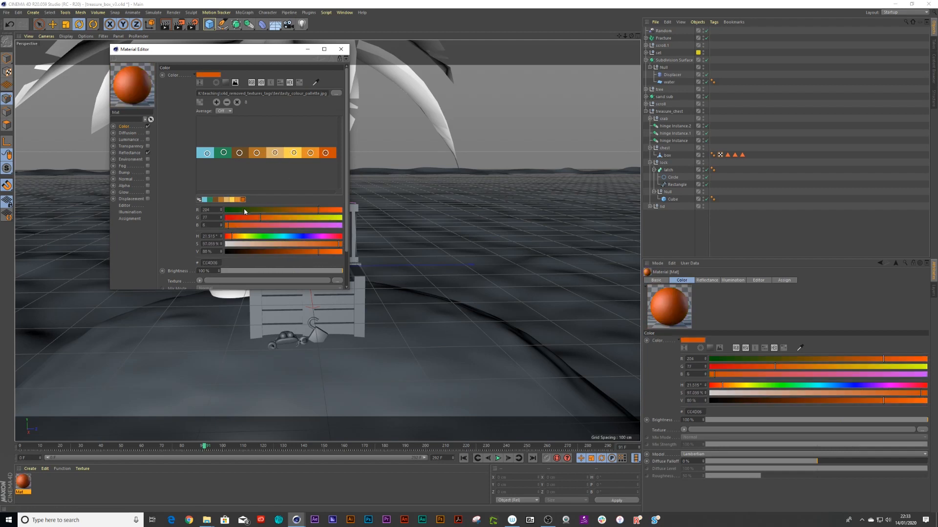
scroll(down, 3)
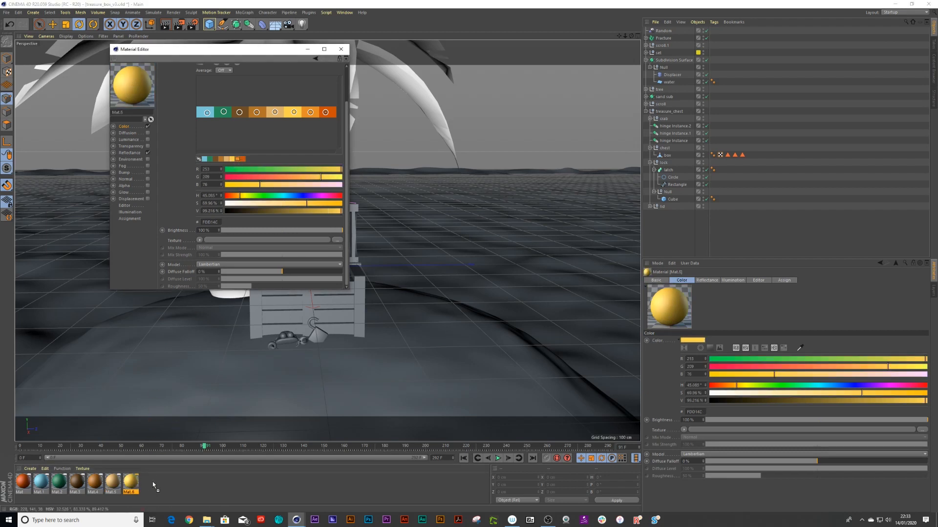
click(153, 484)
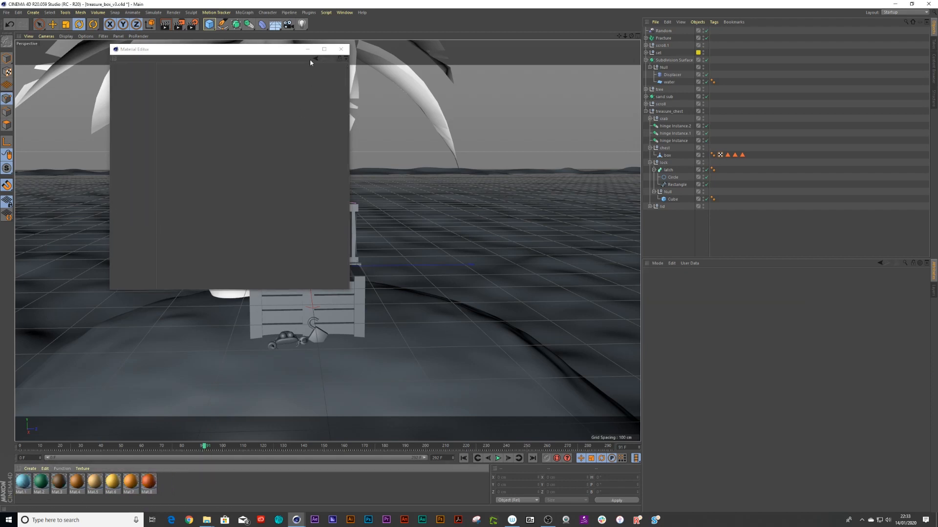
- Close the Material Editor and apply the blue Mat.1 to the water object
click(340, 49)
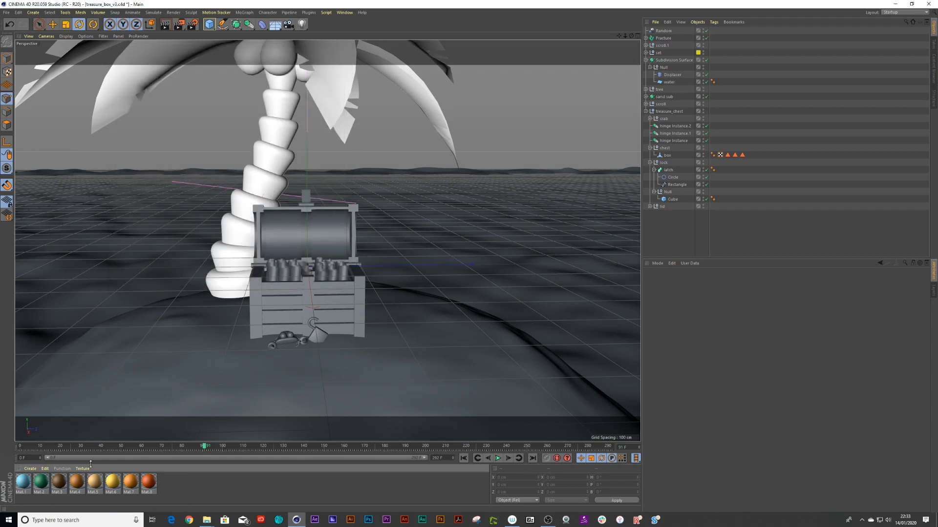
mouse_move(87, 447)
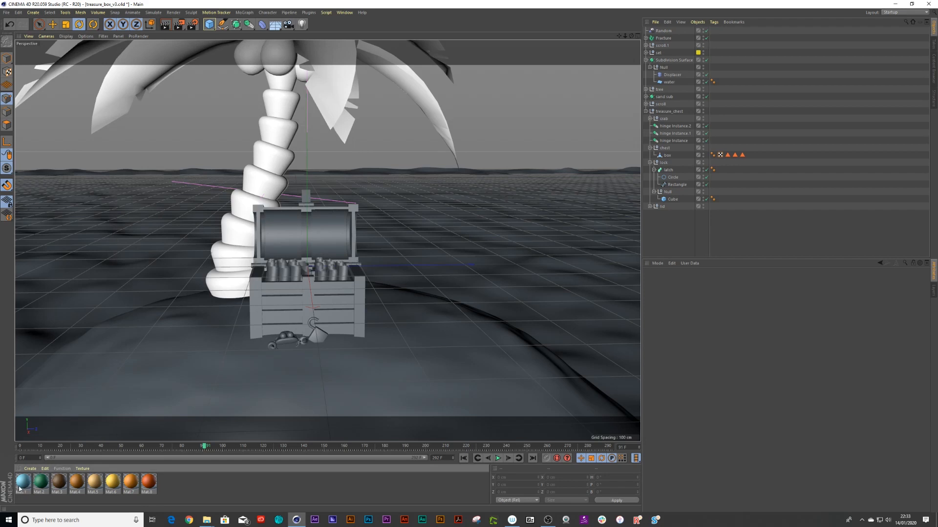
click(712, 81)
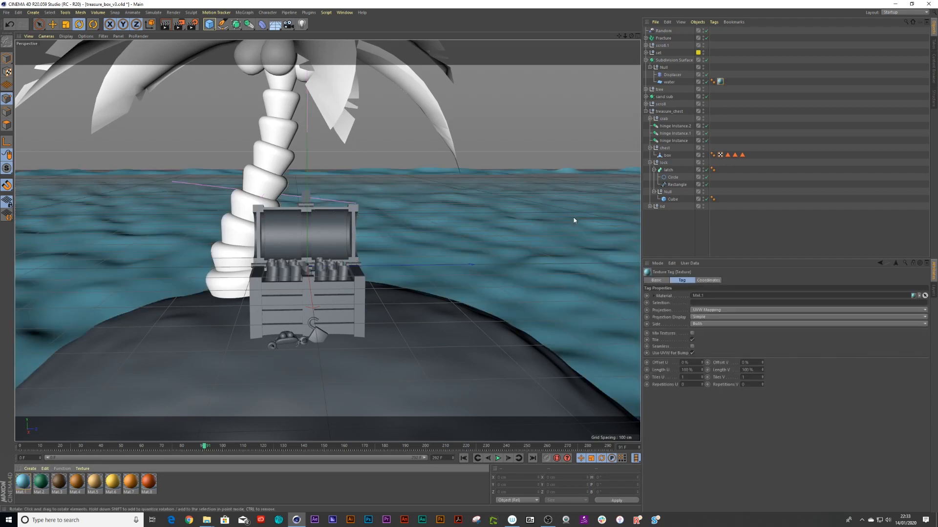